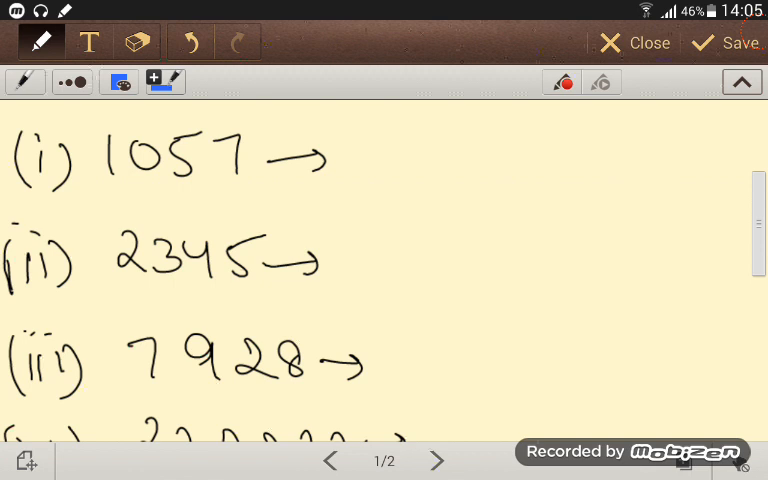
# Scroll down to the empty top-right space beside the handwritten numbers
pyautogui.scroll(-3)
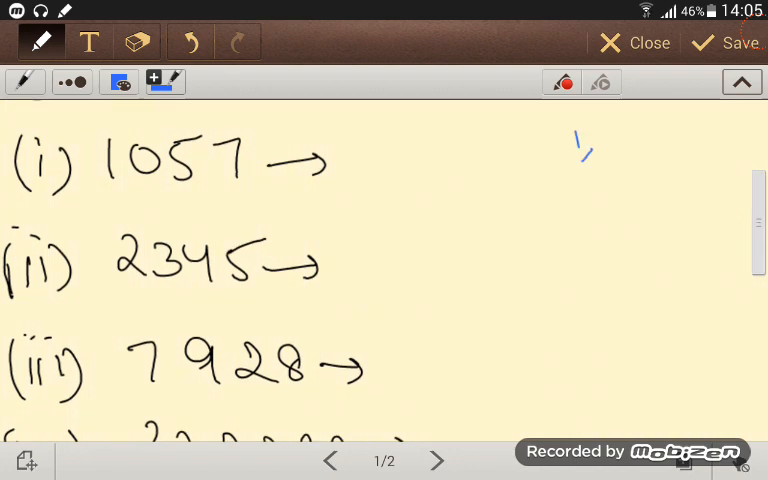
# Write the ending digits 00, 1, 4, 9, 6, 5 and underline the No for 1057
pyautogui.moveTo(600, 150); pyautogui.dragTo(615, 160)
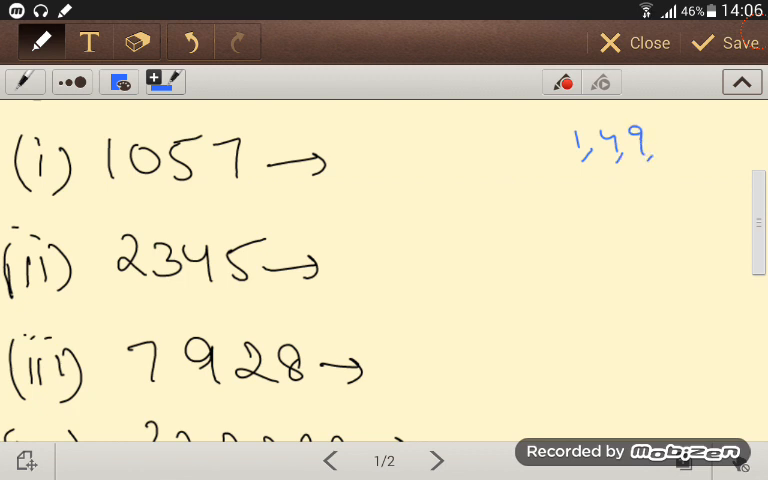
pyautogui.moveTo(655, 135); pyautogui.dragTo(665, 155)
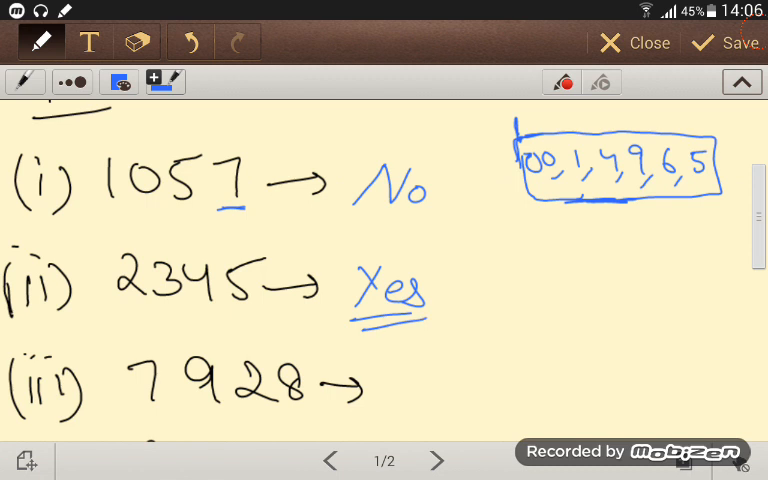
pyautogui.moveTo(355, 230); pyautogui.dragTo(440, 245)
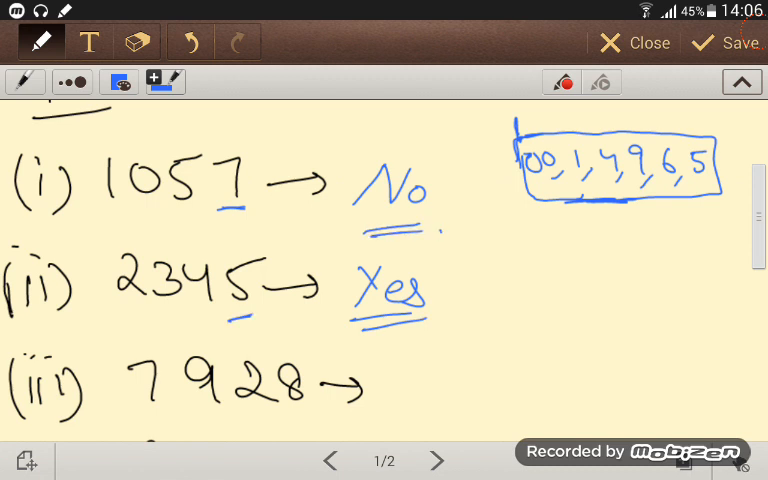
# Scroll down the list and write No beside 64000
pyautogui.scroll(-3)
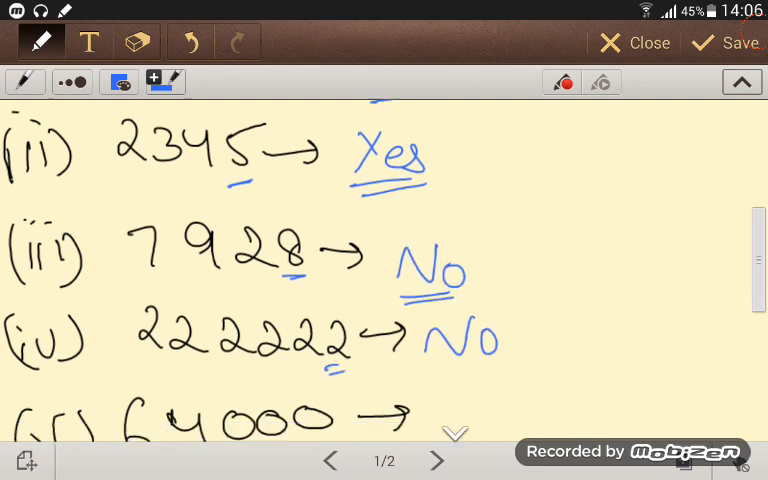
pyautogui.scroll(-3)
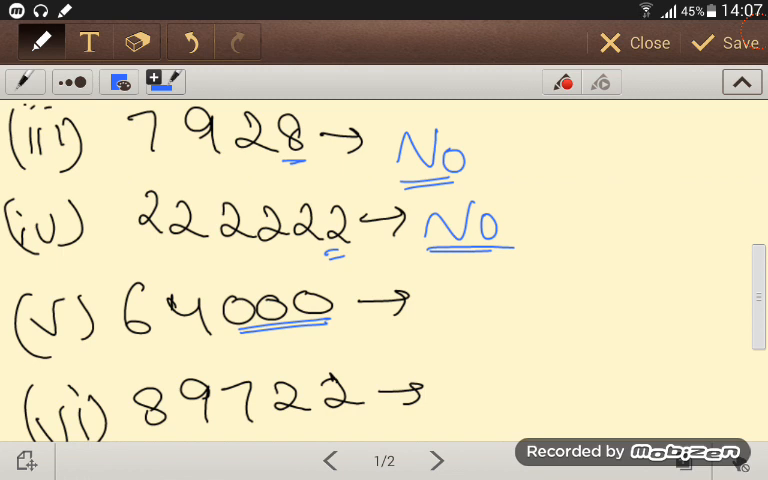
pyautogui.moveTo(450, 305); pyautogui.dragTo(510, 335)
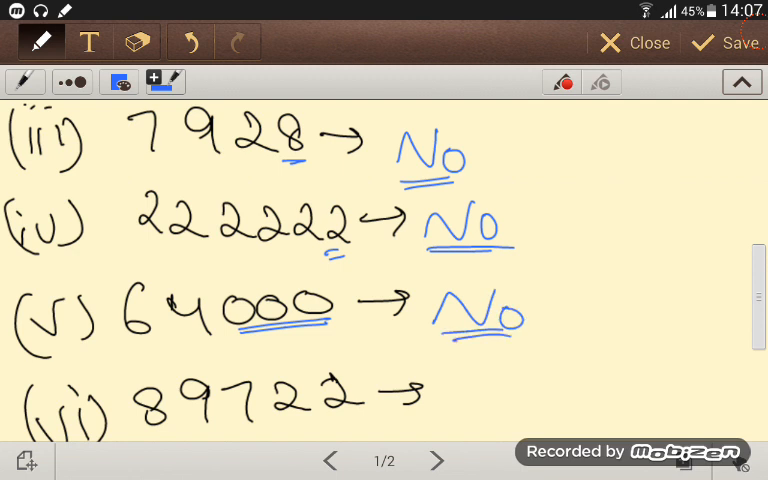
pyautogui.scroll(-3)
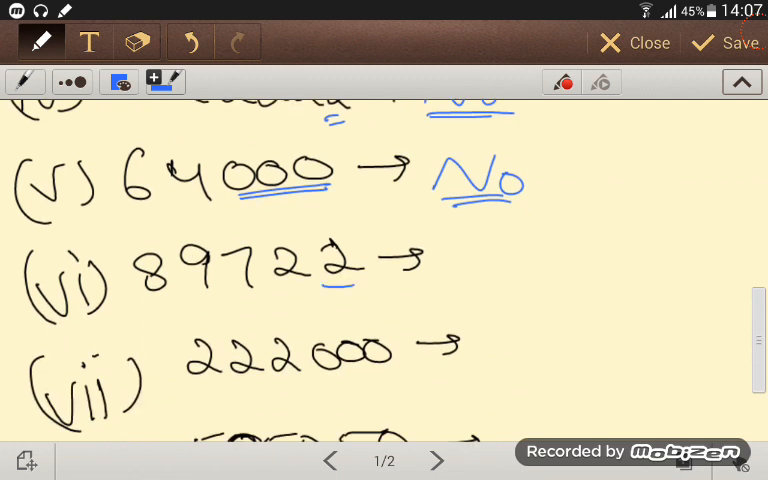
# Write No beside 89722 and underline its final 2
pyautogui.moveTo(440, 265); pyautogui.dragTo(500, 270)
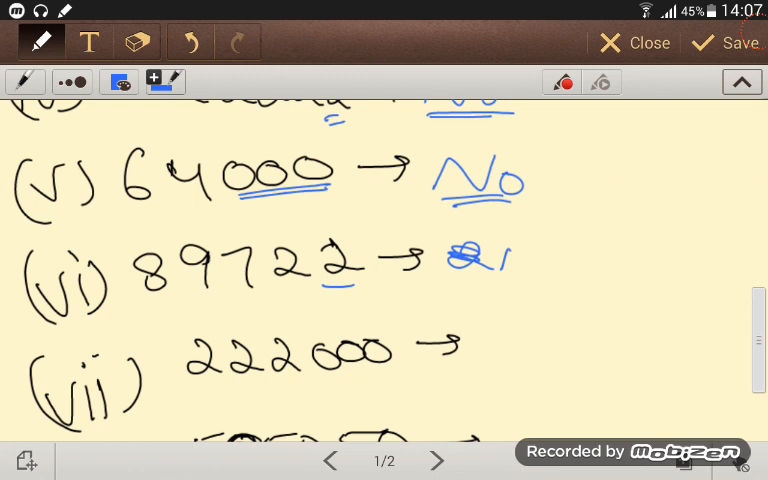
pyautogui.moveTo(500, 265); pyautogui.dragTo(555, 280)
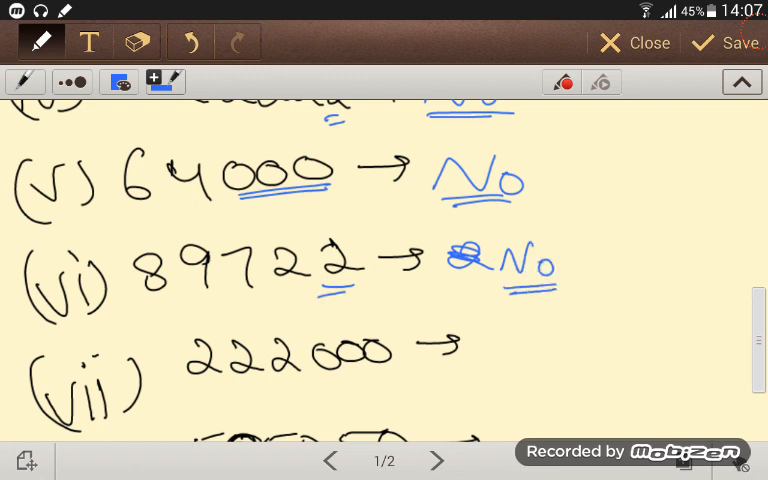
pyautogui.moveTo(320, 383); pyautogui.dragTo(390, 378)
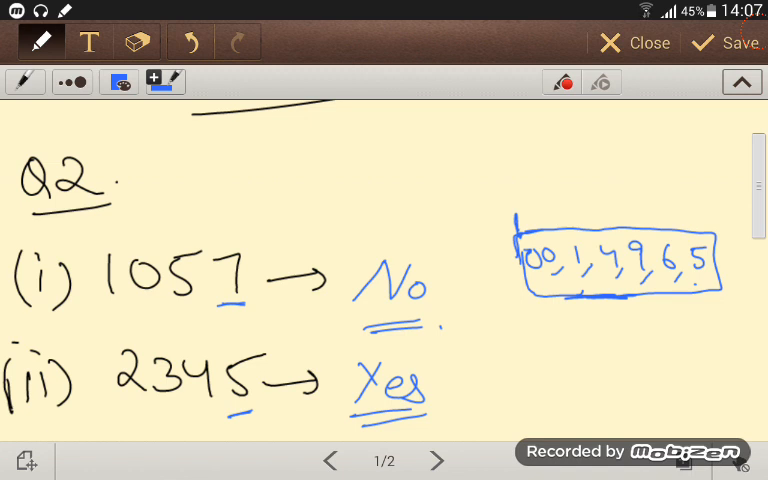
# Erase the arrow and Yes beside 2345, then return to the pen's colour choices
pyautogui.click(137, 42)
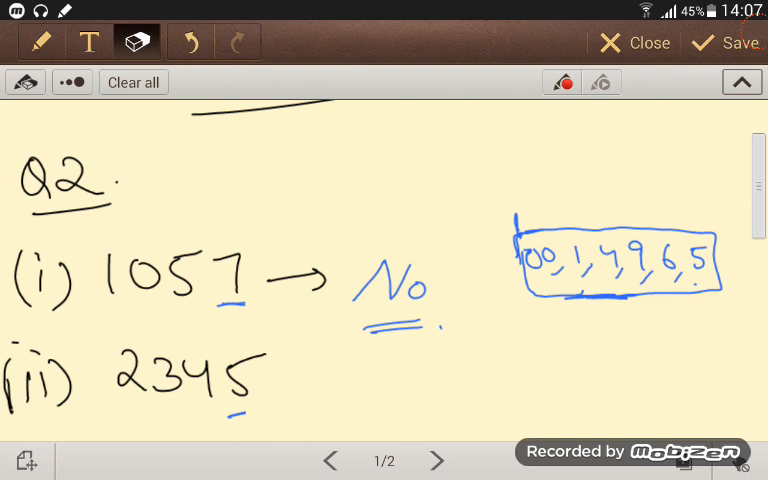
pyautogui.click(25, 42)
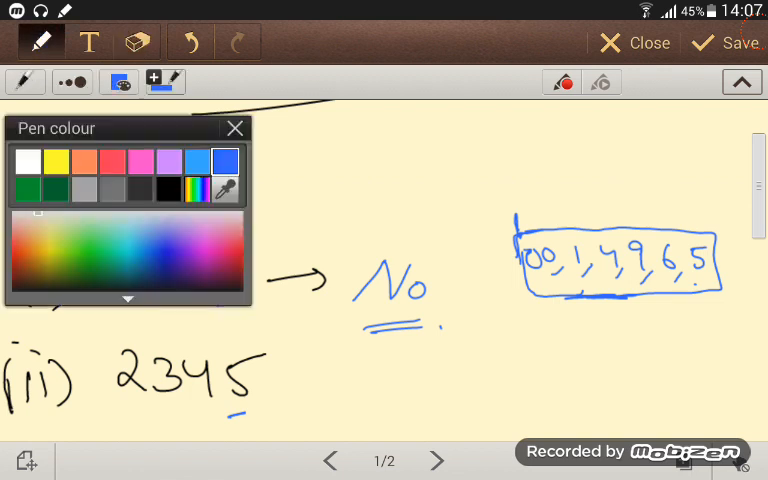